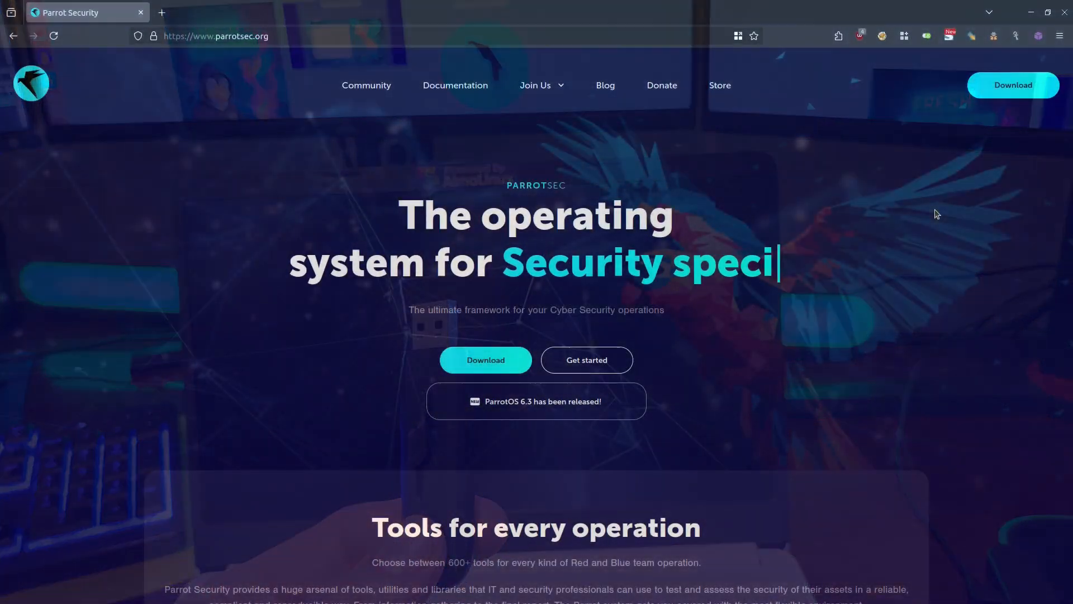
scroll(down, 3)
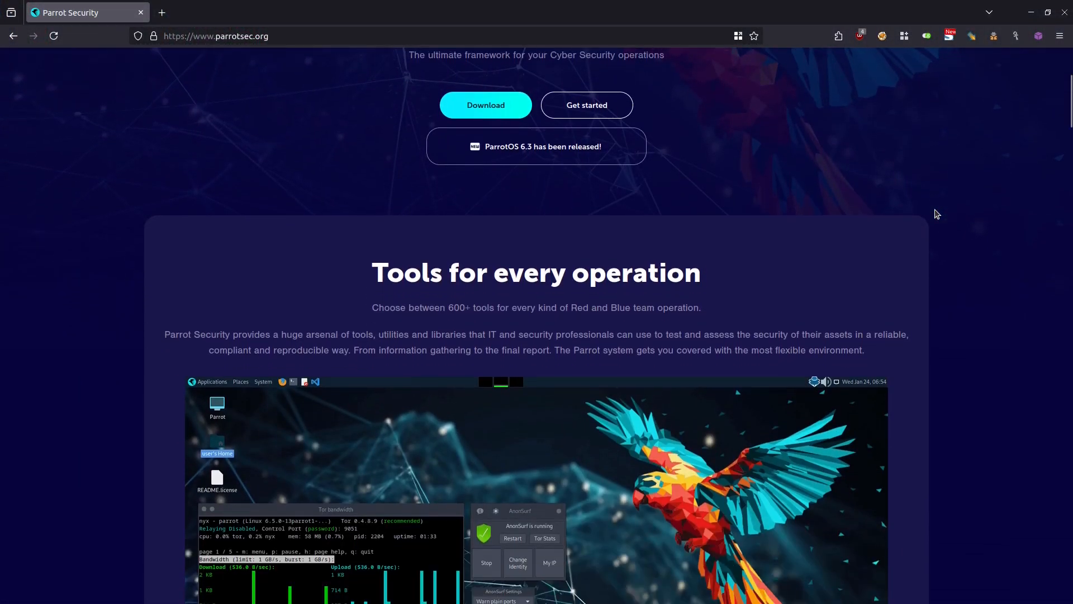